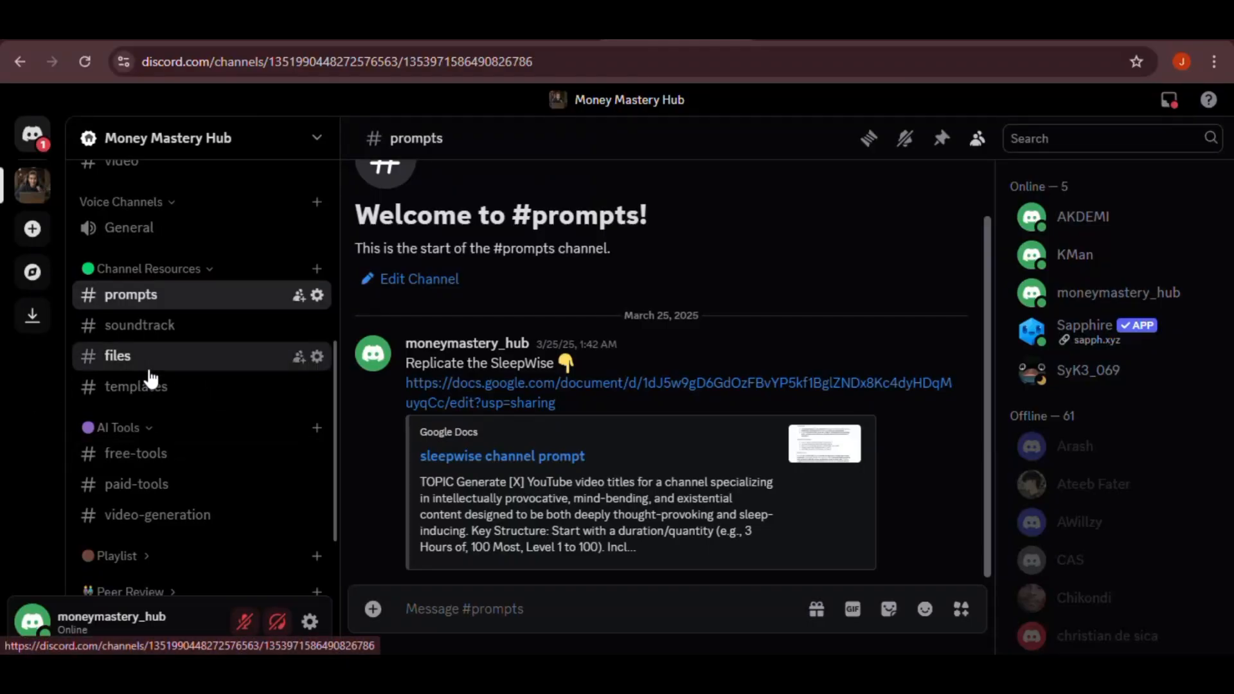
- Switch to the #files channel under Channel Resources to show the Hide and Seek Niche Resources Drive link
left_click(117, 357)
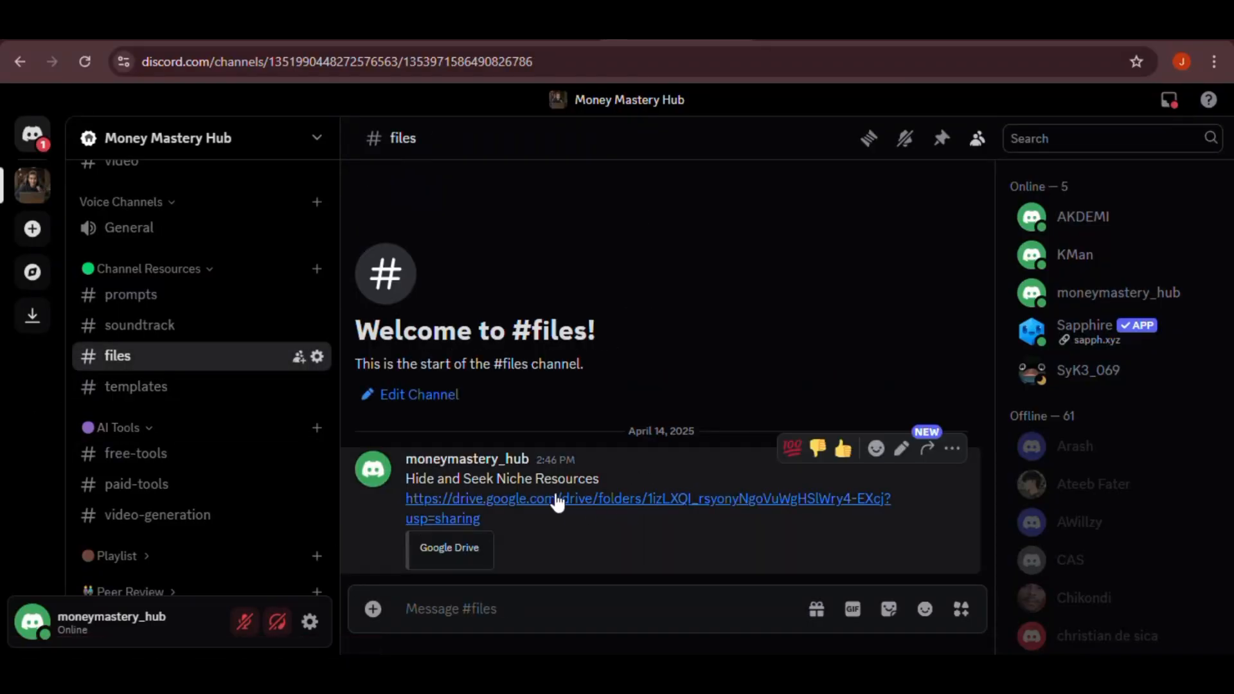